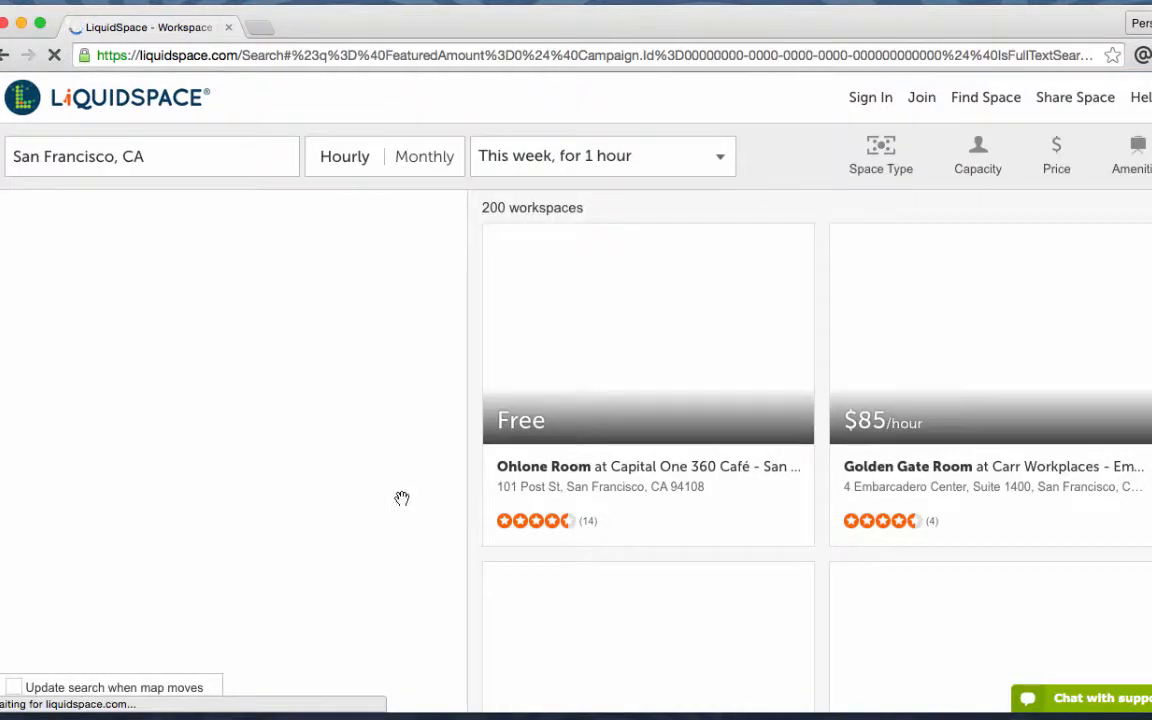
- Leave the space search's date and duration choices and go to Manage Venues
click(602, 156)
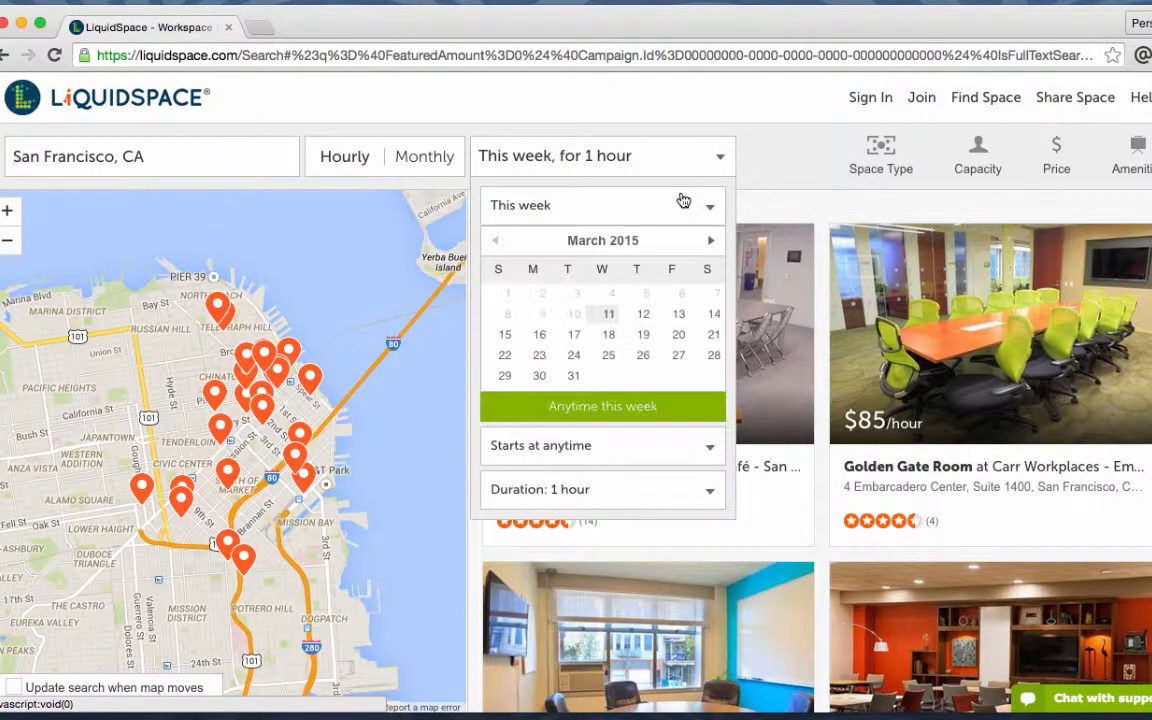
click(679, 334)
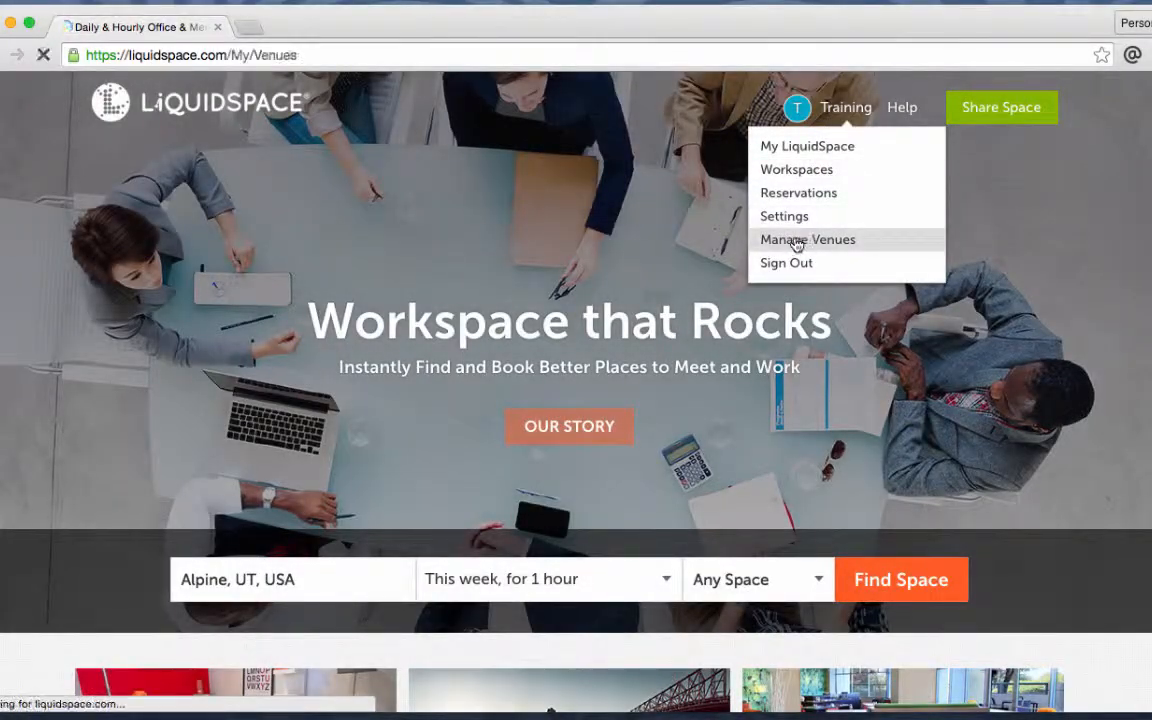
click(807, 239)
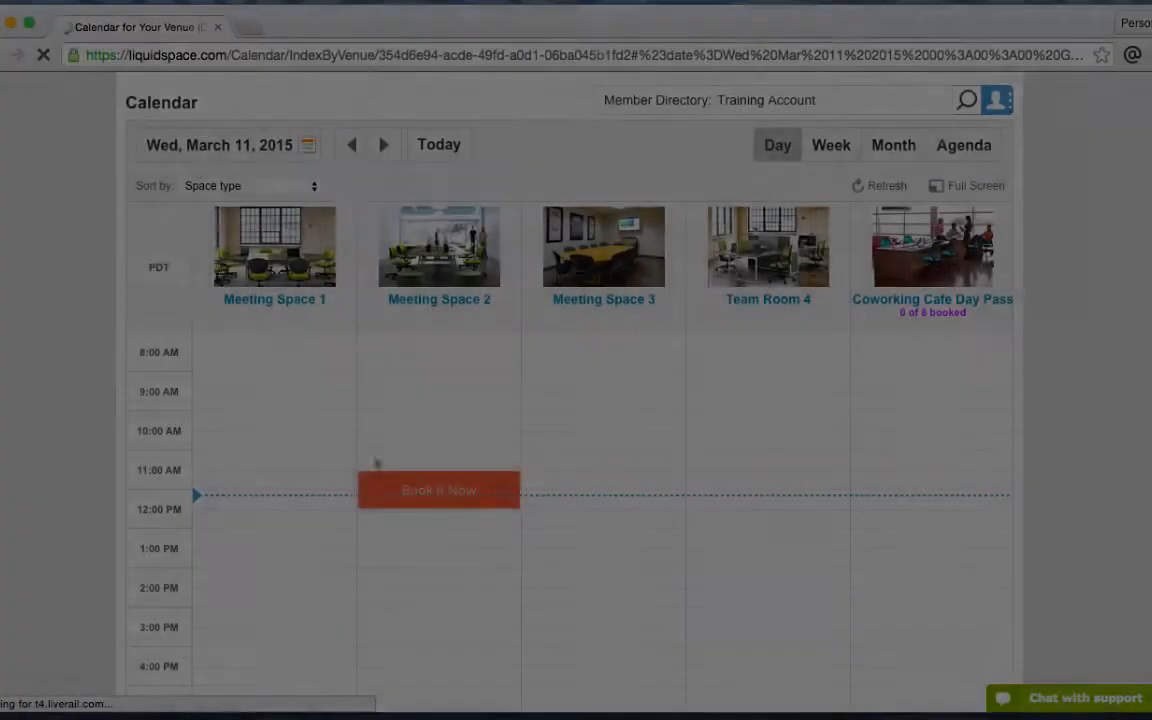
- Jump the venue calendar to April 23, 2015 and start a 9 AM booking on Meeting Space 3
click(307, 144)
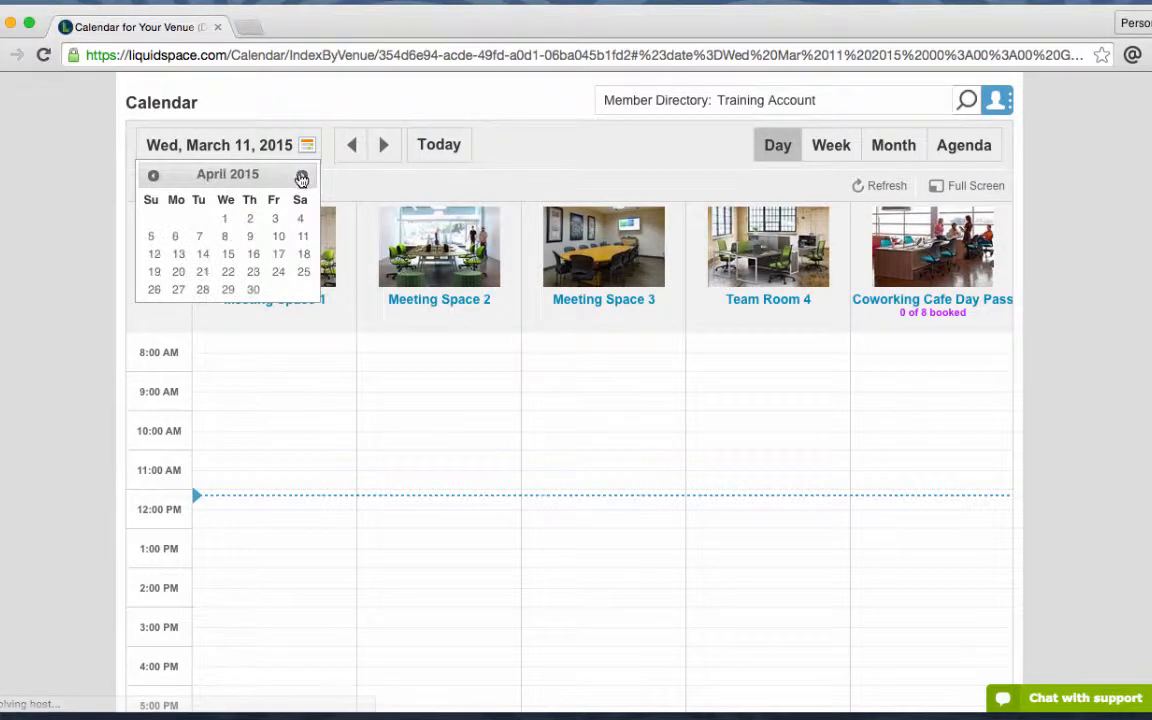
click(227, 271)
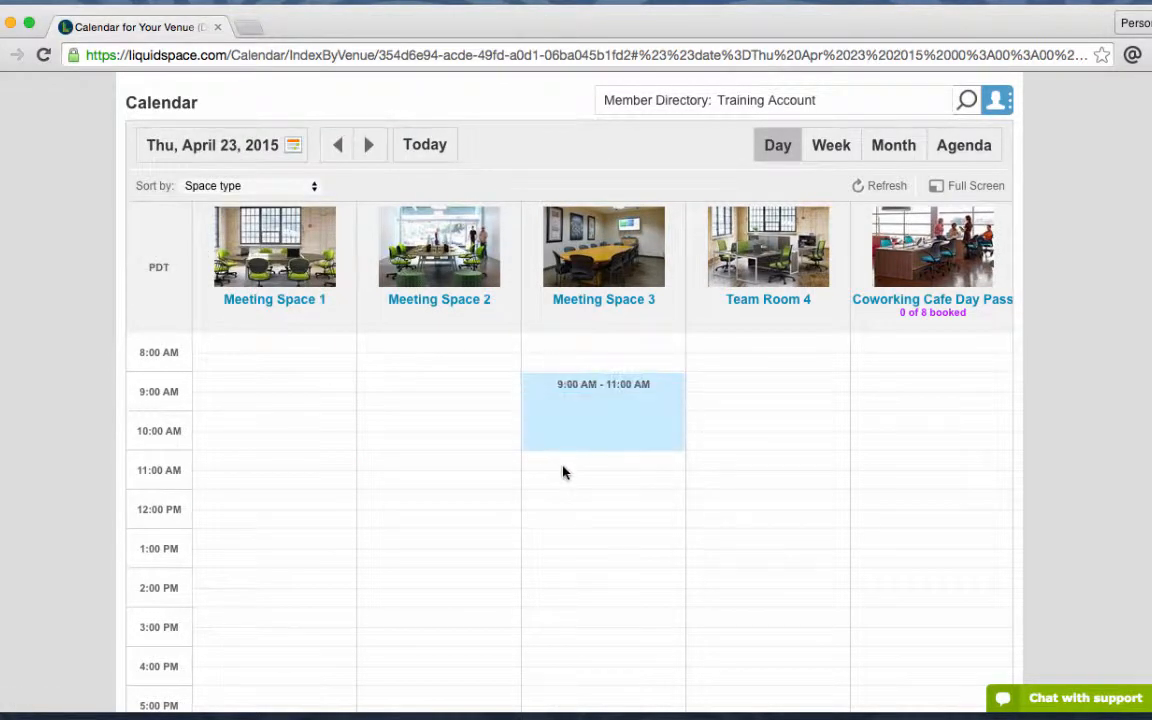
click(603, 412)
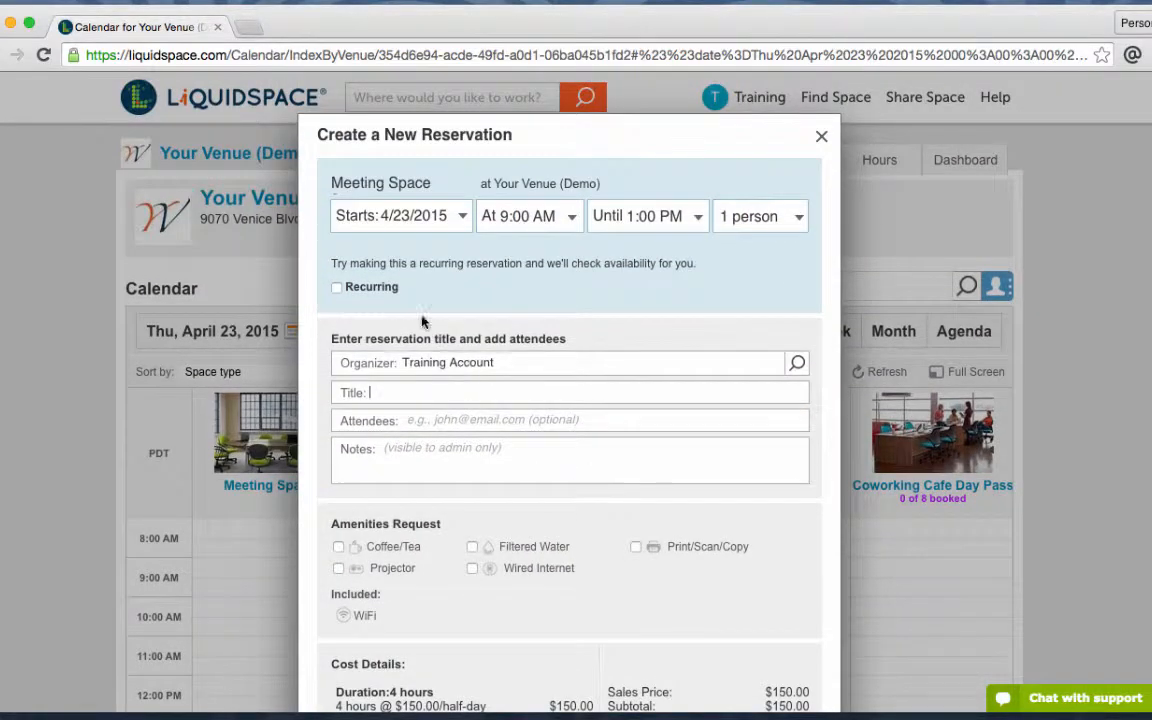
mouse_move(663, 254)
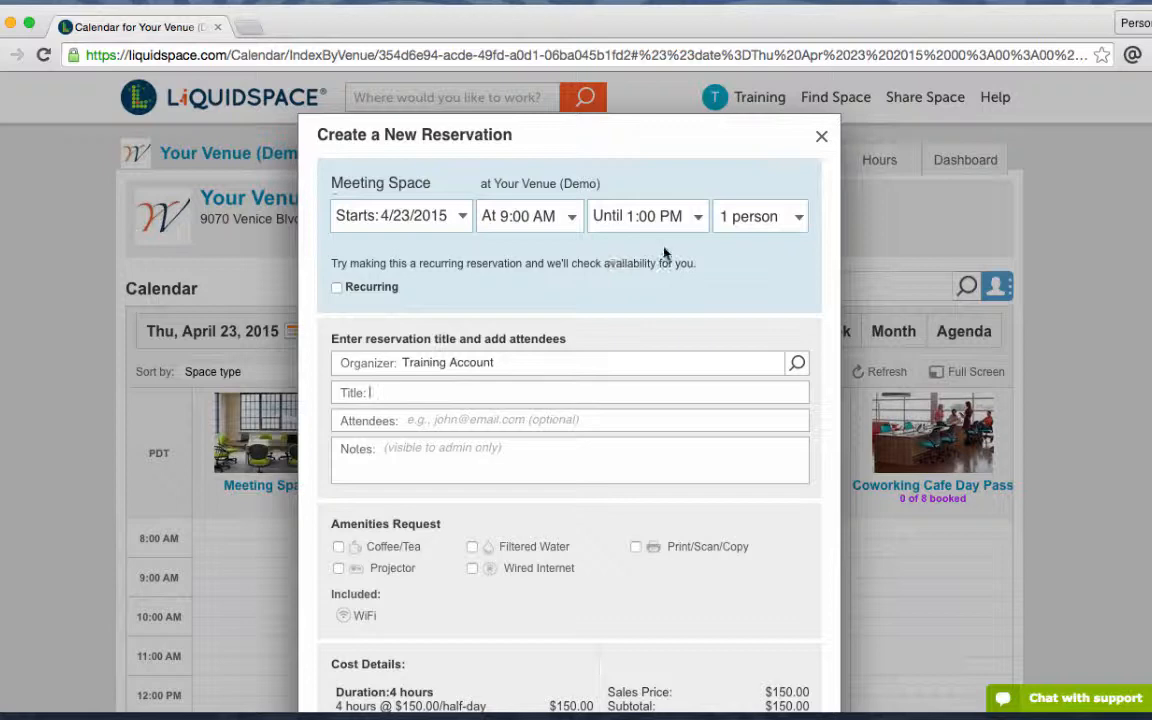
- Book 6 people as 'John Smith's Budget Review', noting 4 guests arrive 15 minutes late
click(760, 216)
text(John Smith's B)
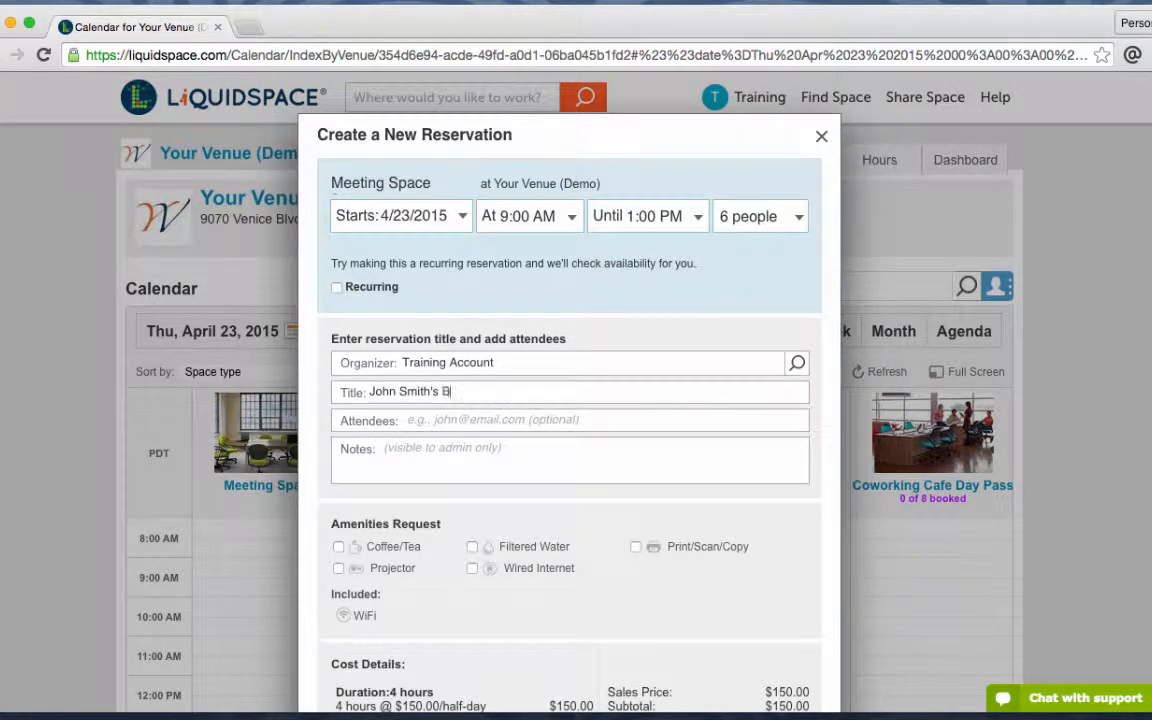
text(udget Review)
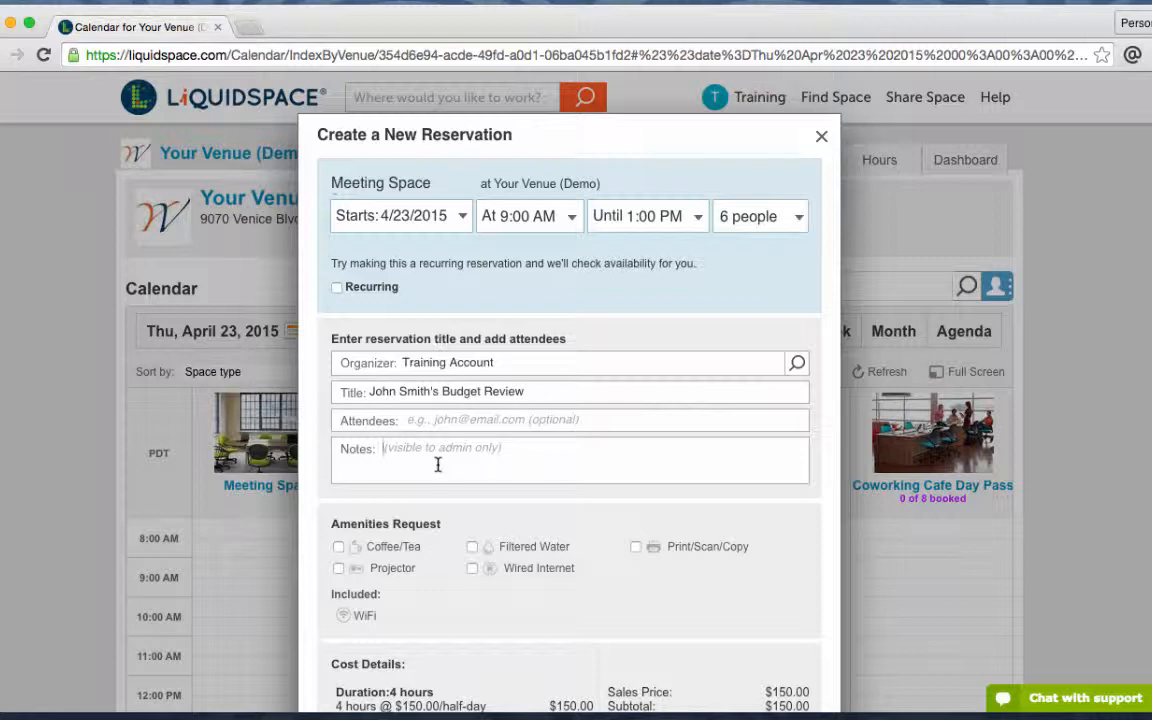
text(4 guests to arrive 15)
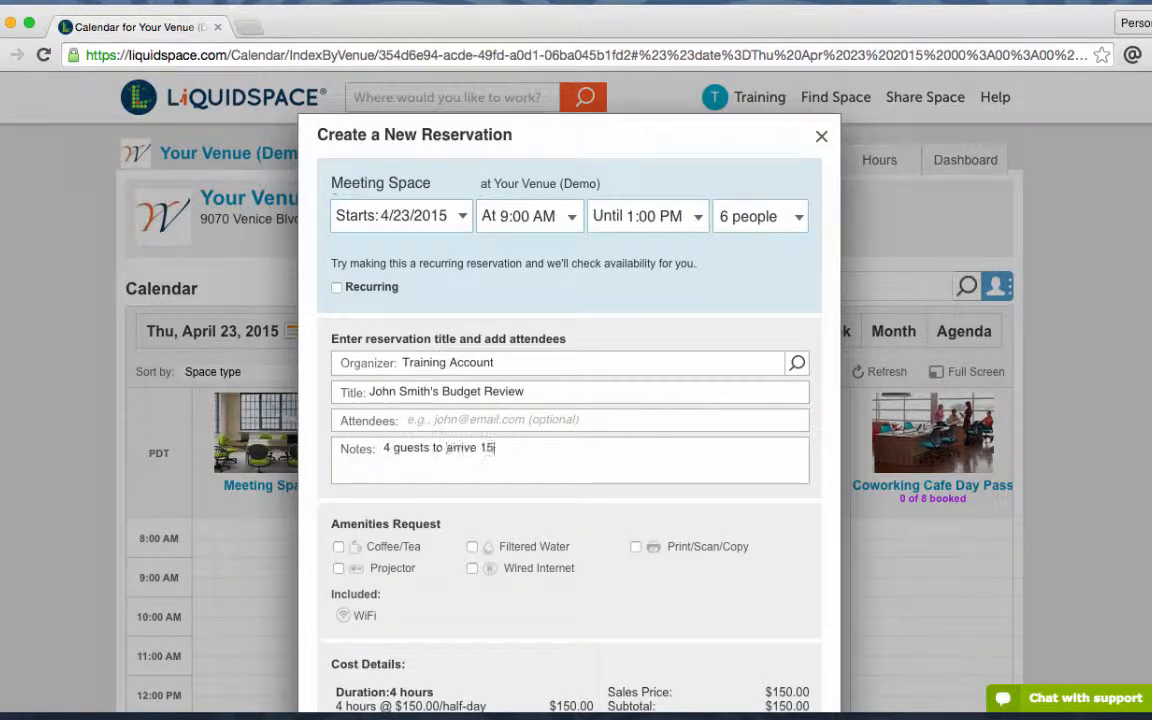
text(minutes after the start time.)
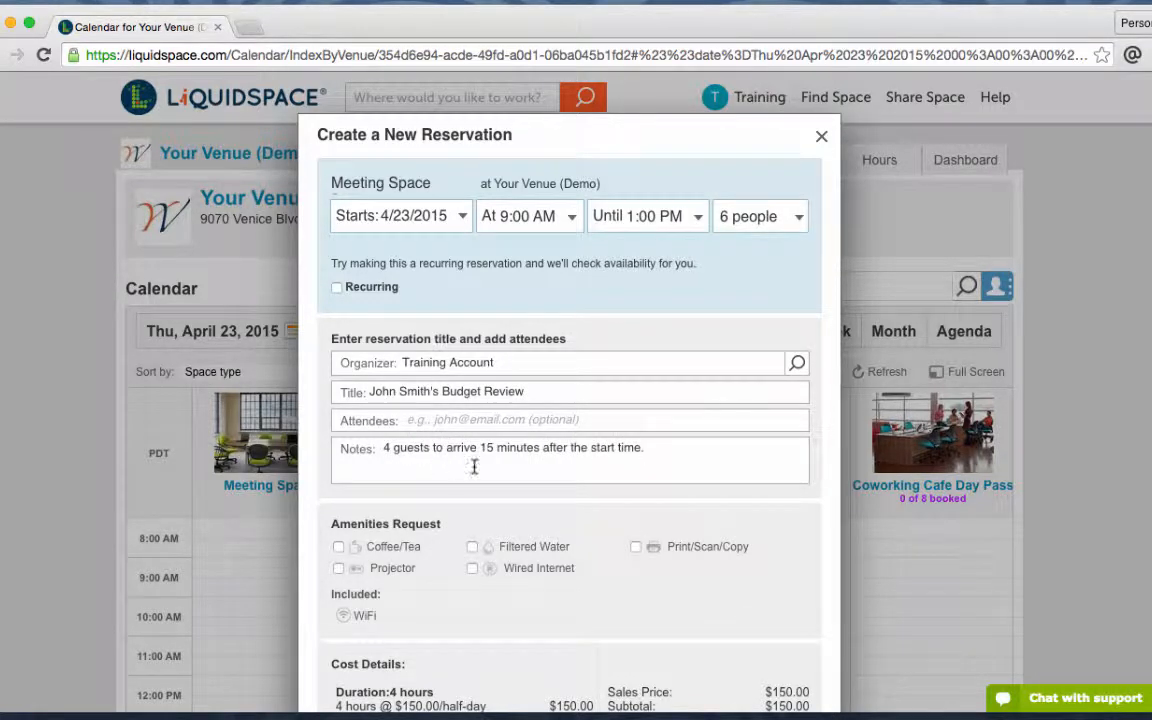
scroll(down, 3)
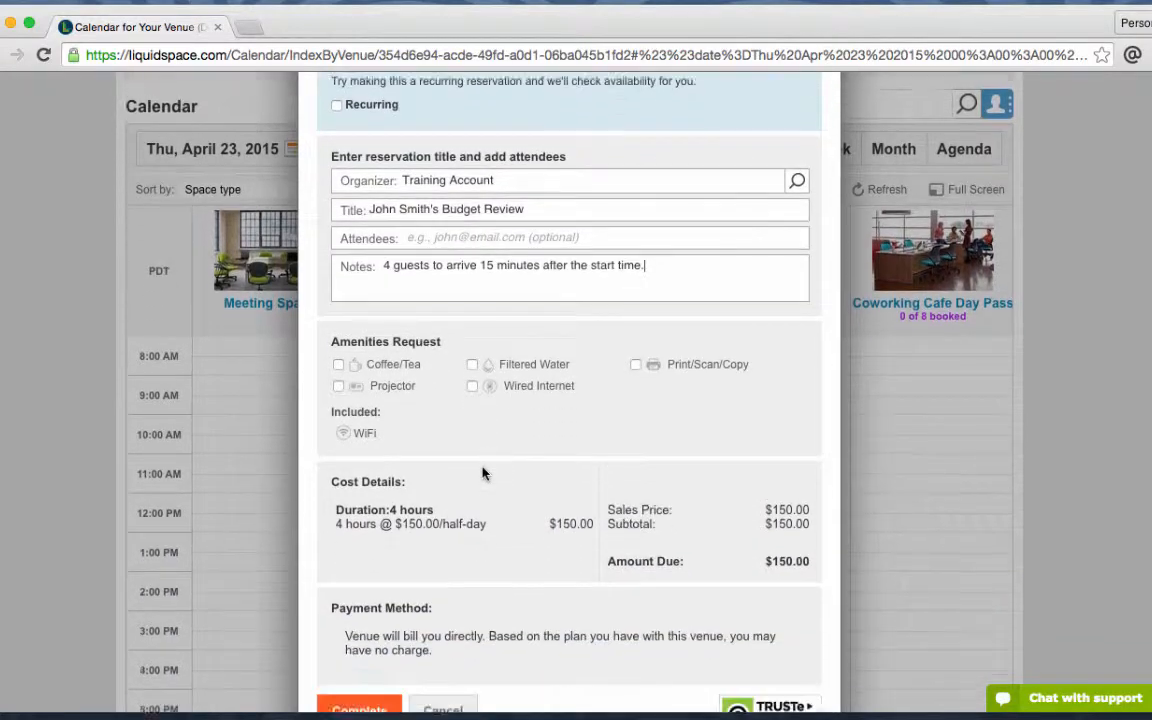
- Complete the $150.00 reservation from the bottom of the dialog
scroll(down, 3)
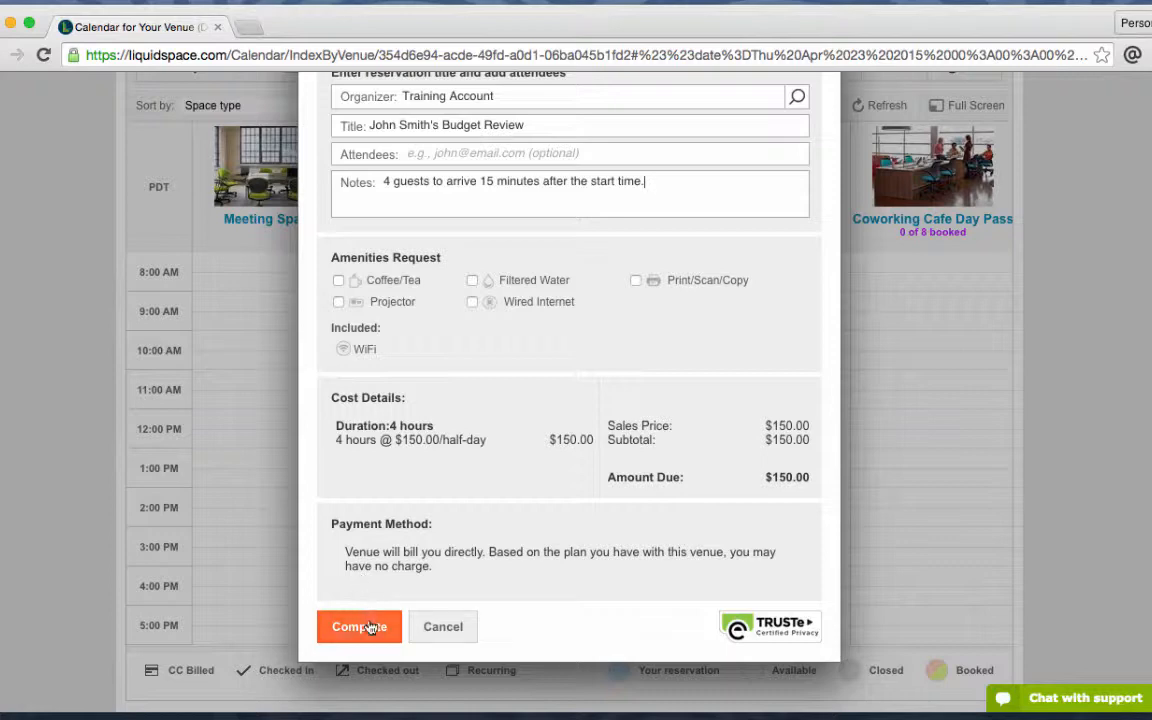
click(358, 626)
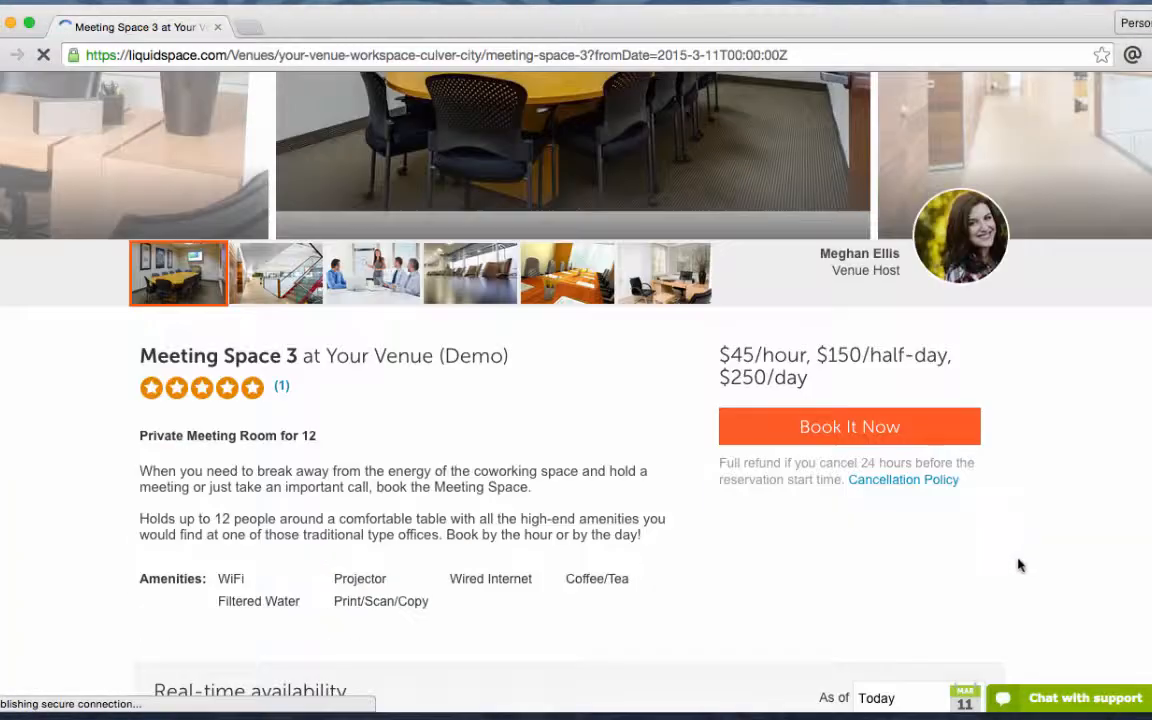
- Set Meeting Space 3's availability to April 23, 2015 and view the venue calendar
scroll(down, 3)
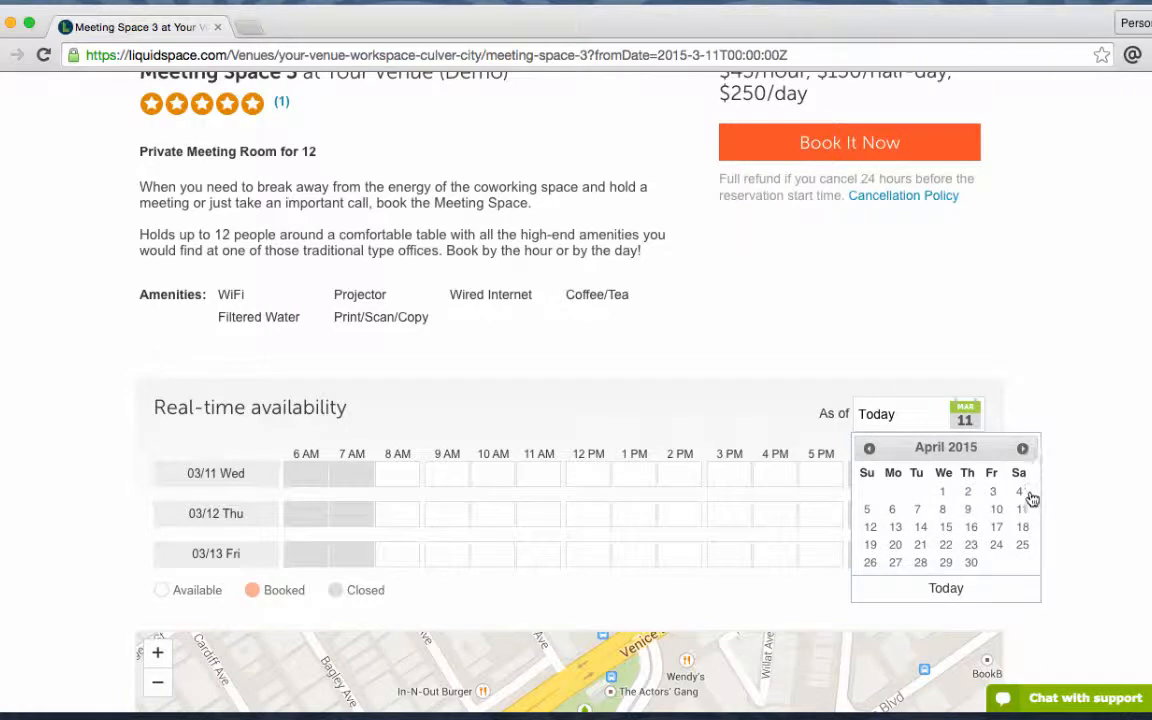
click(971, 544)
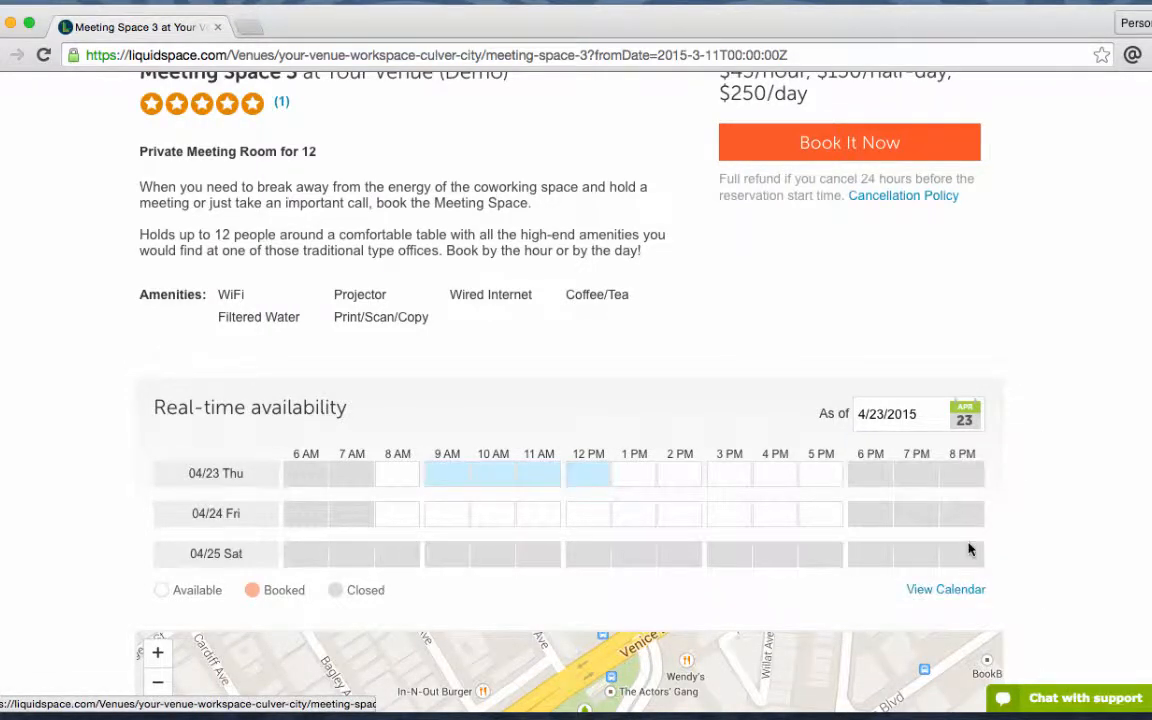
click(945, 589)
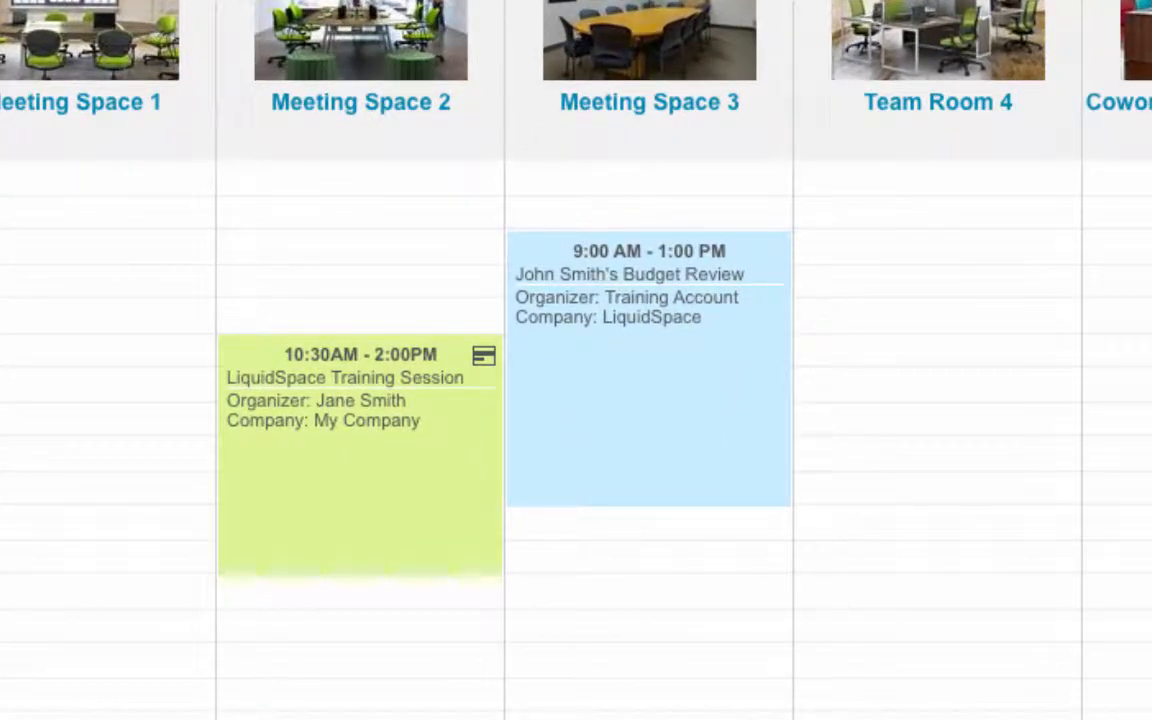
mouse_move(484, 357)
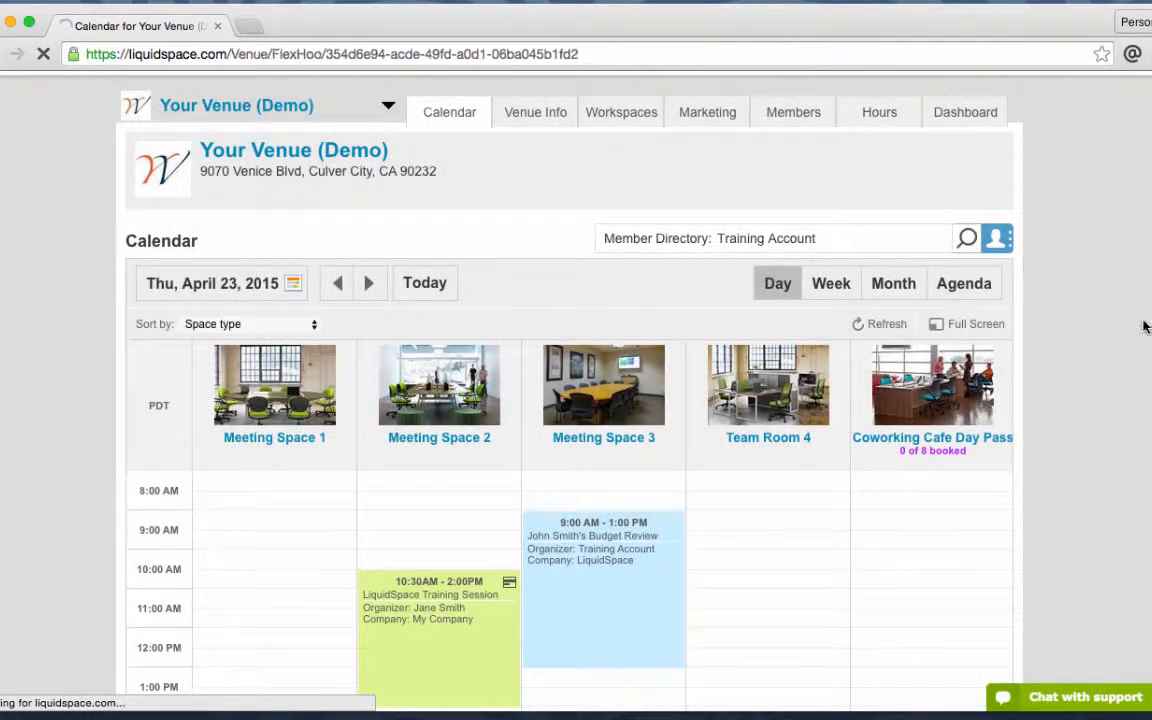
- Show the venue's Hours of Operation
click(878, 112)
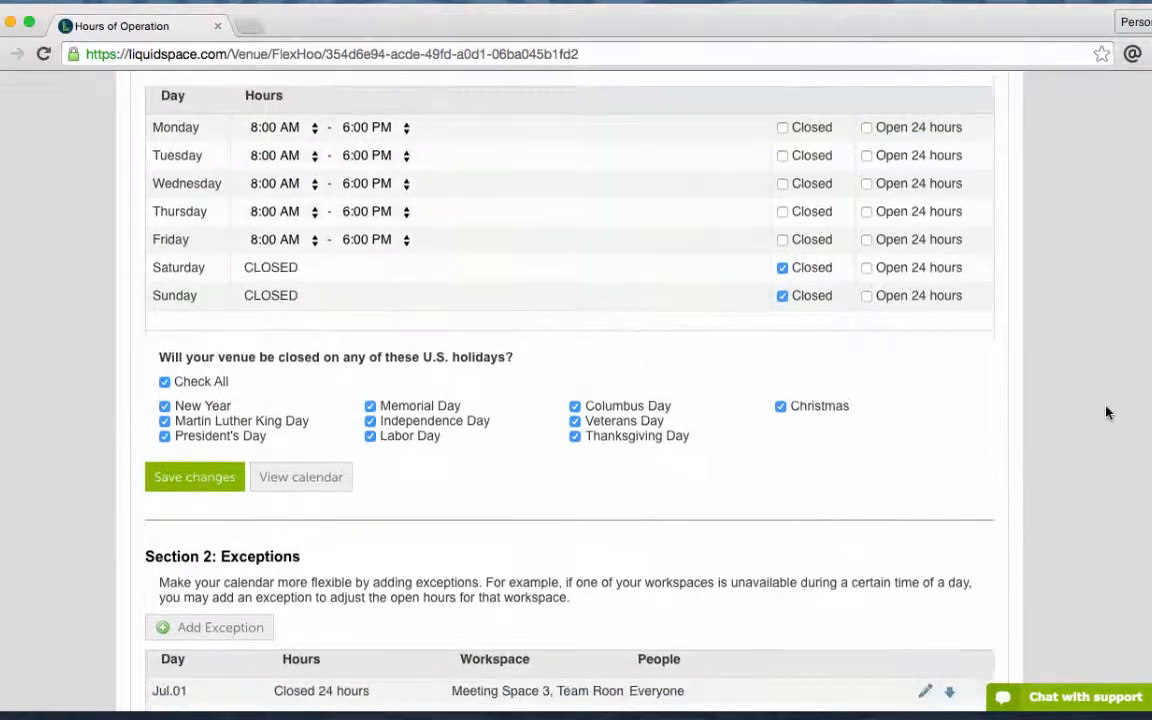